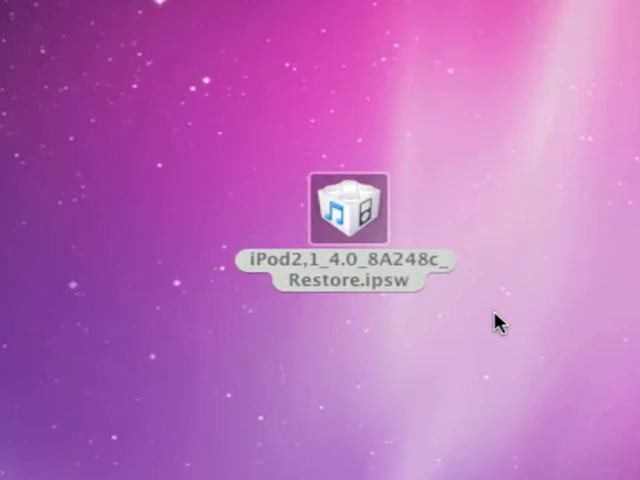
mouse_move(190, 290)
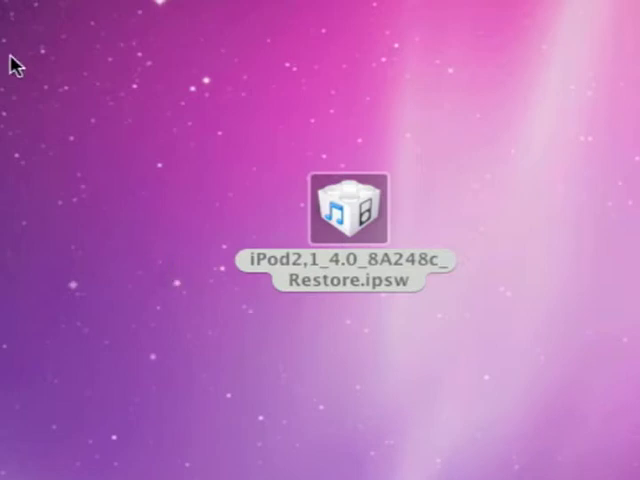
Step: Switch to Safari showing the iModZone iPhone OS 4.0 download page
click(350, 204)
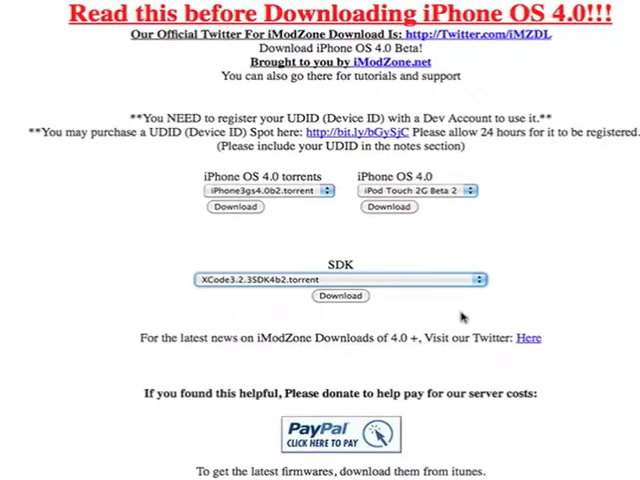
mouse_move(292, 248)
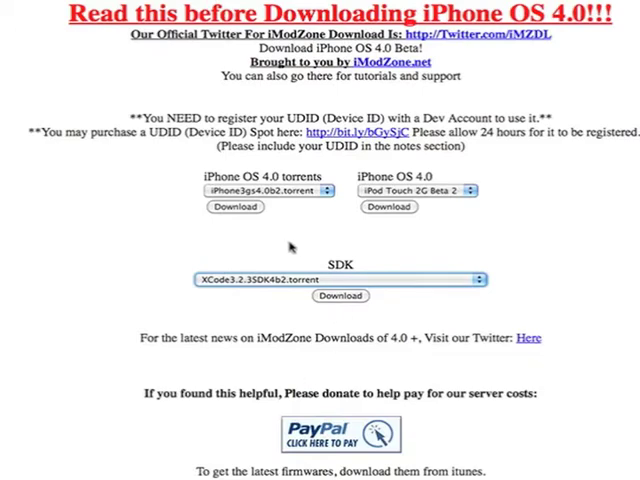
mouse_move(292, 246)
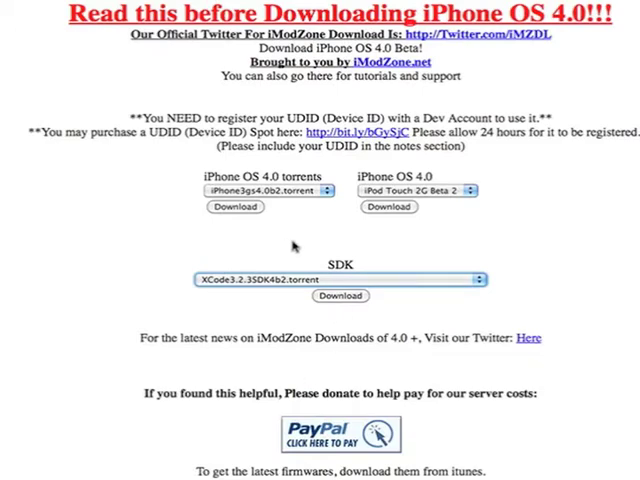
mouse_move(296, 246)
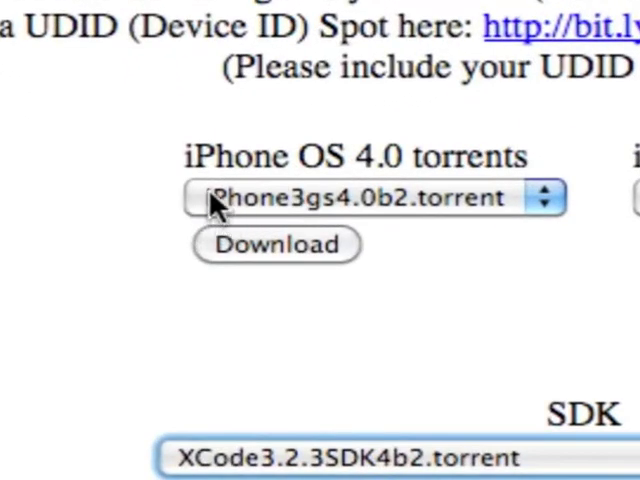
mouse_move(490, 156)
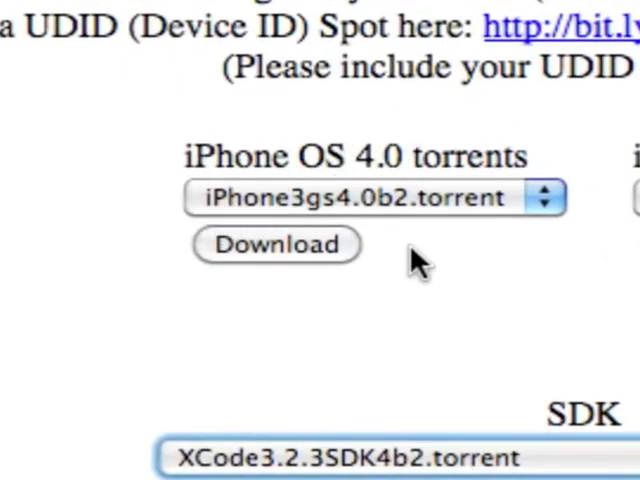
Step: Request the iPod Touch 2G beta 2 firmware, prompting to save iPod2,1_4.0_8A248c_Restore.ipsw
click(374, 196)
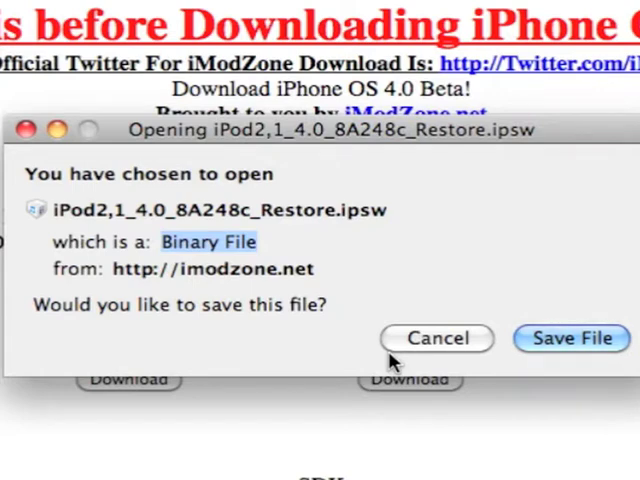
mouse_move(372, 352)
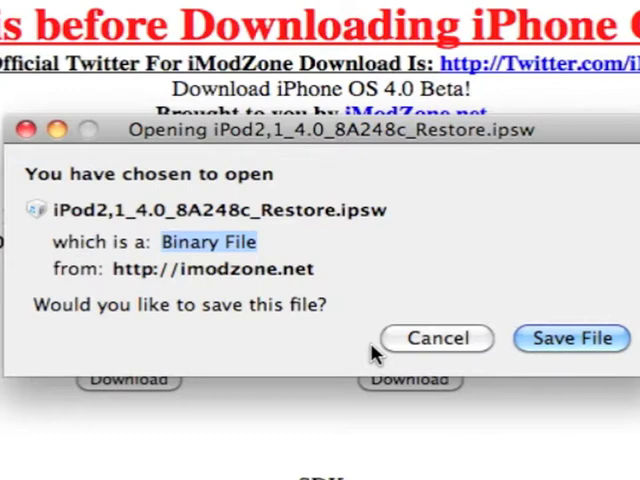
mouse_move(242, 292)
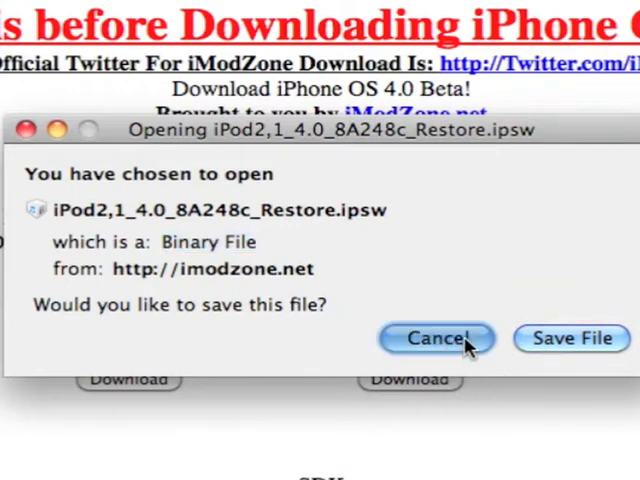
Step: Save the restore file so its 310 MB download begins
click(572, 338)
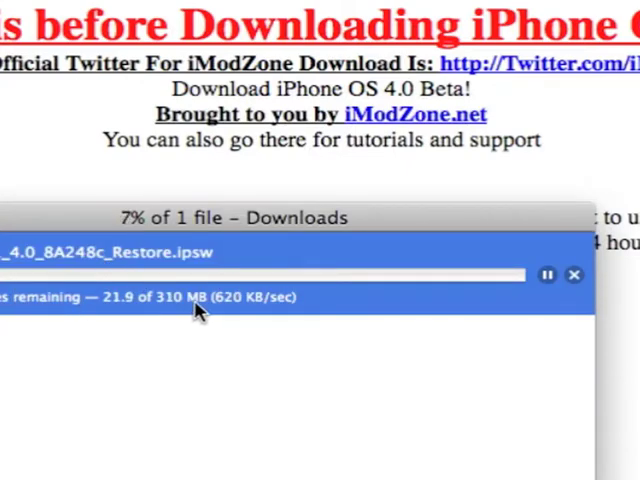
mouse_move(472, 302)
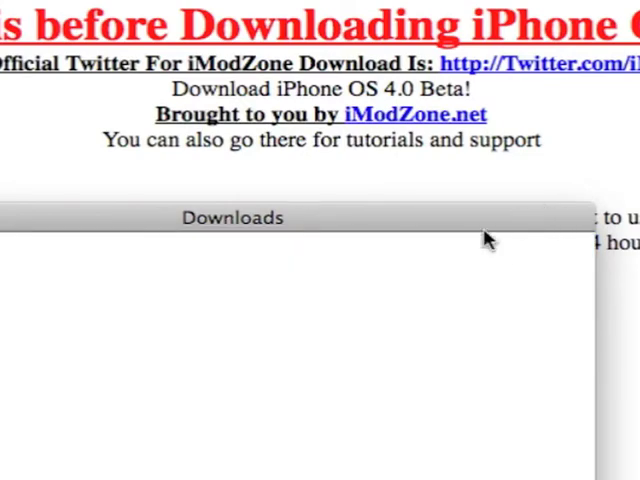
mouse_move(484, 244)
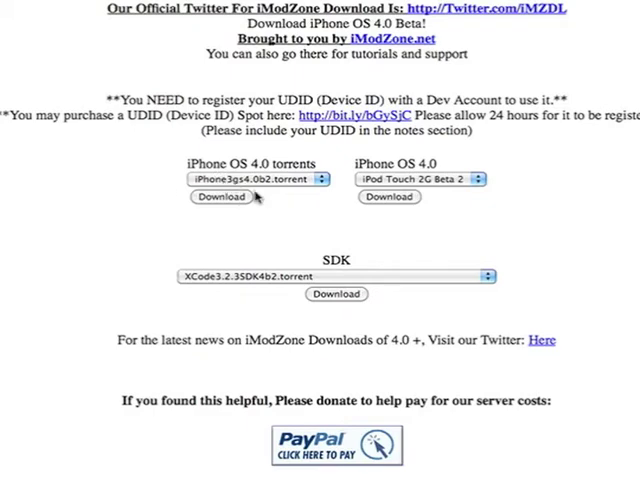
mouse_move(268, 196)
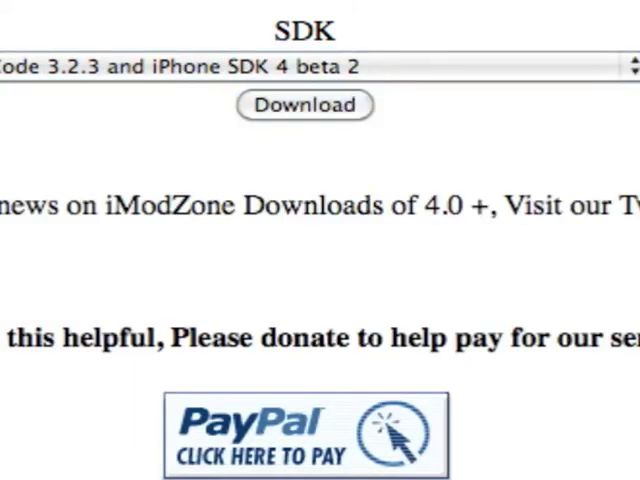
Step: Start the Xcode 3.2.3 and iPhone SDK 4 beta 2 download, then clear the cancelled item and close Downloads
click(304, 104)
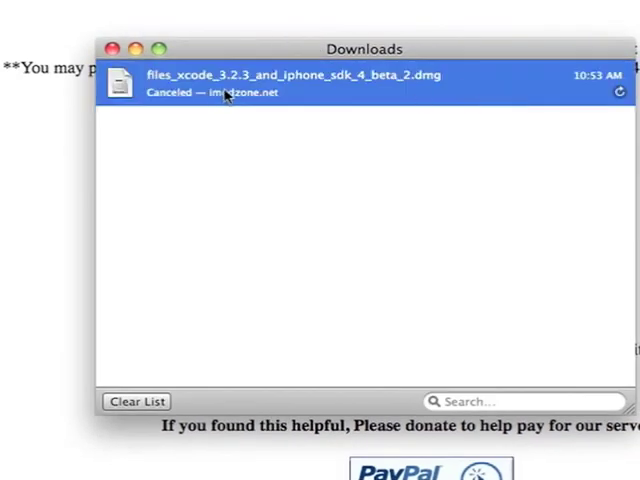
click(136, 400)
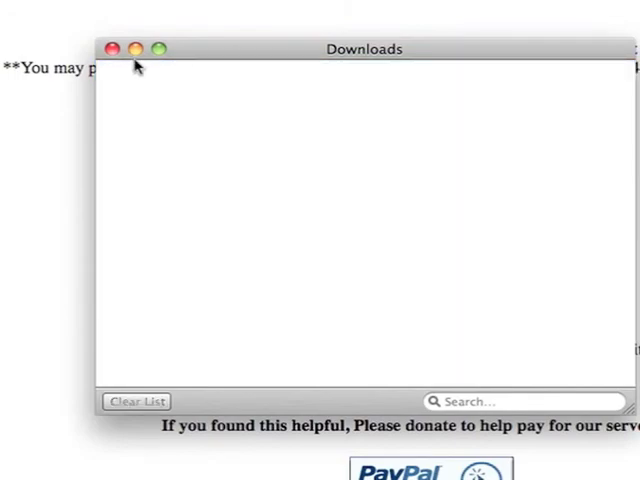
click(112, 48)
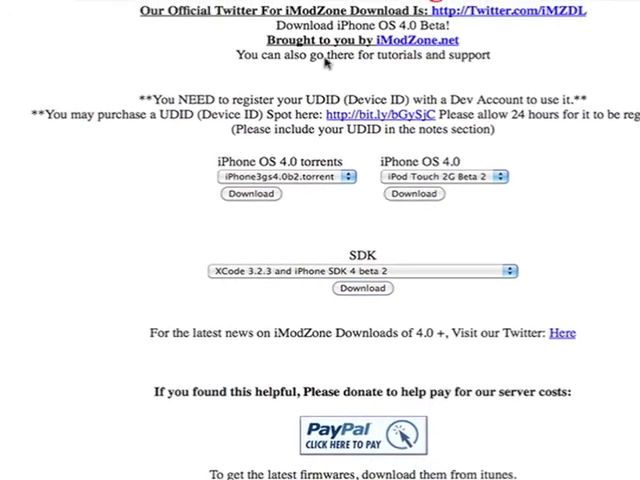
mouse_move(330, 56)
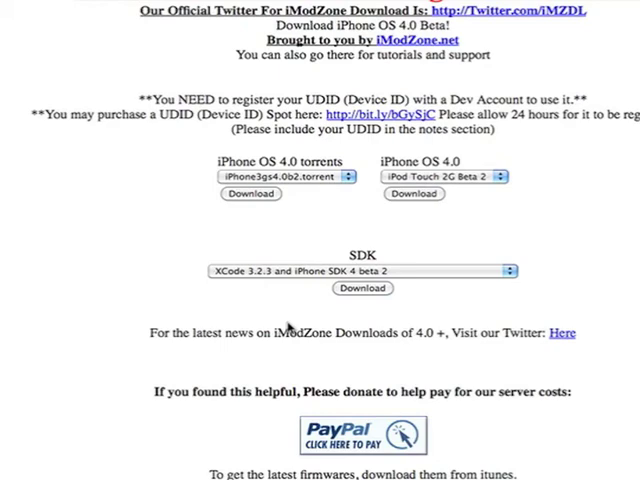
mouse_move(296, 322)
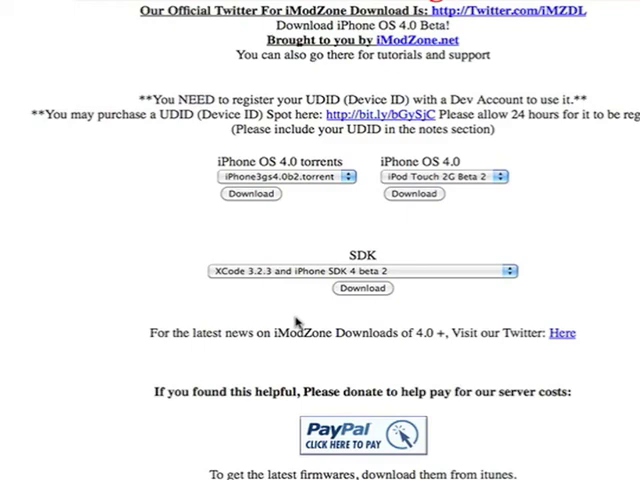